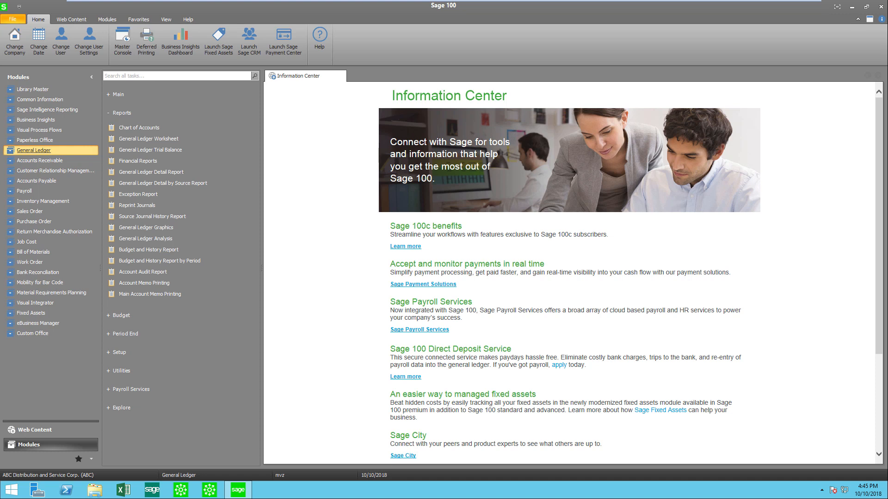
mouse_move(32, 153)
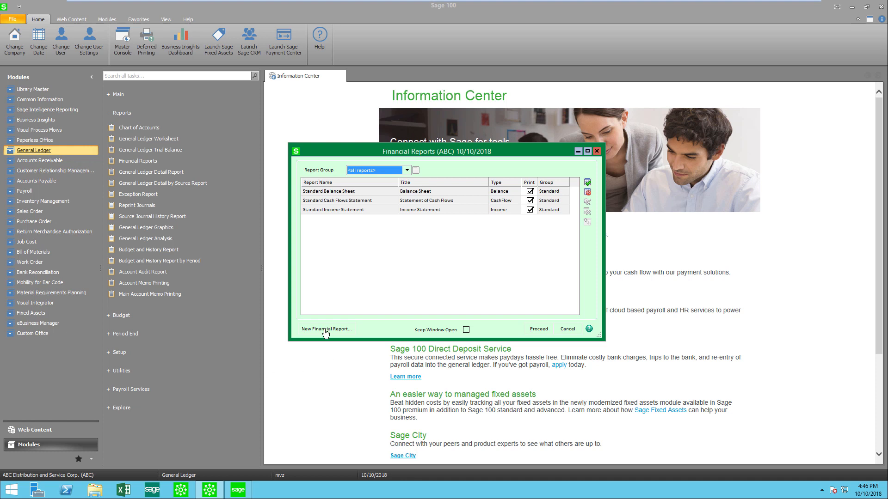
Begin a new financial report in the Financial Reports Wizard, past its welcome page
click(326, 329)
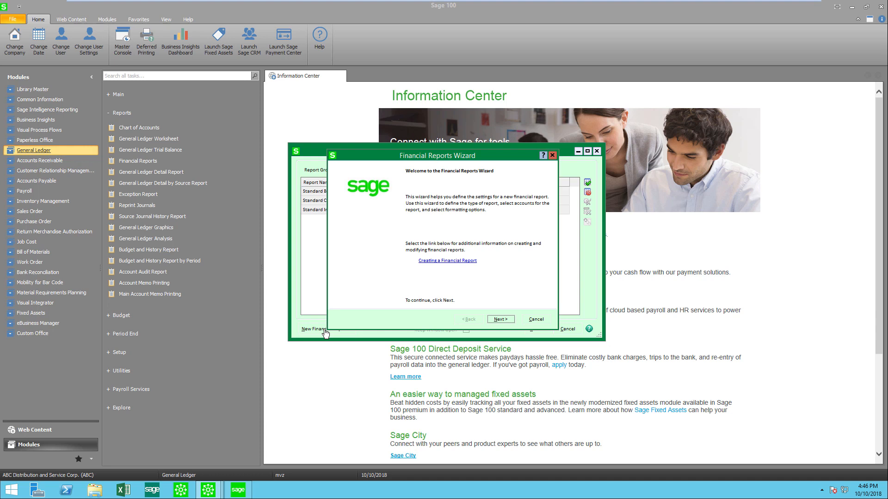
mouse_move(474, 333)
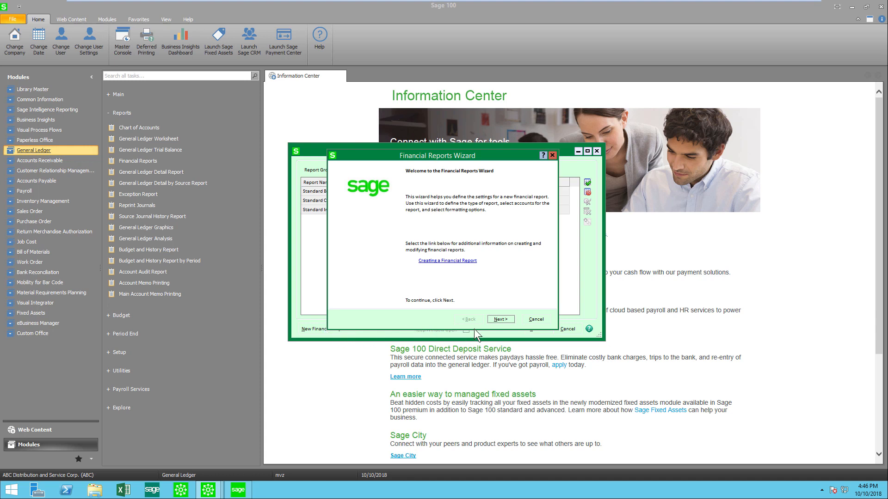
click(501, 319)
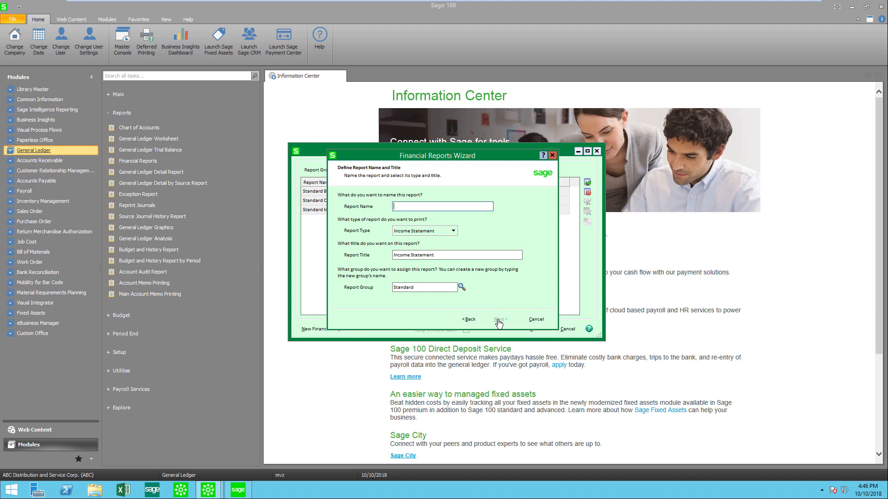
Name the report 'Comparative Income', keep type Income Statement, title it Comparative Income Statement, and continue
text(Comparative Income)
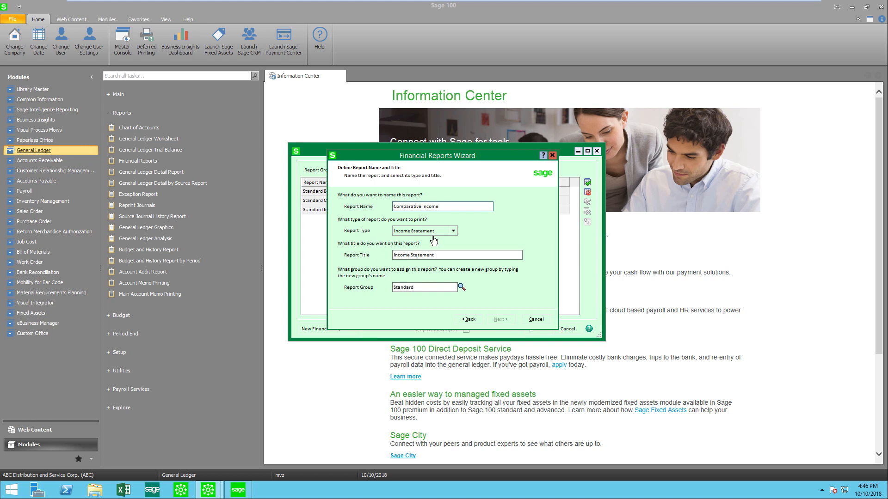
click(453, 231)
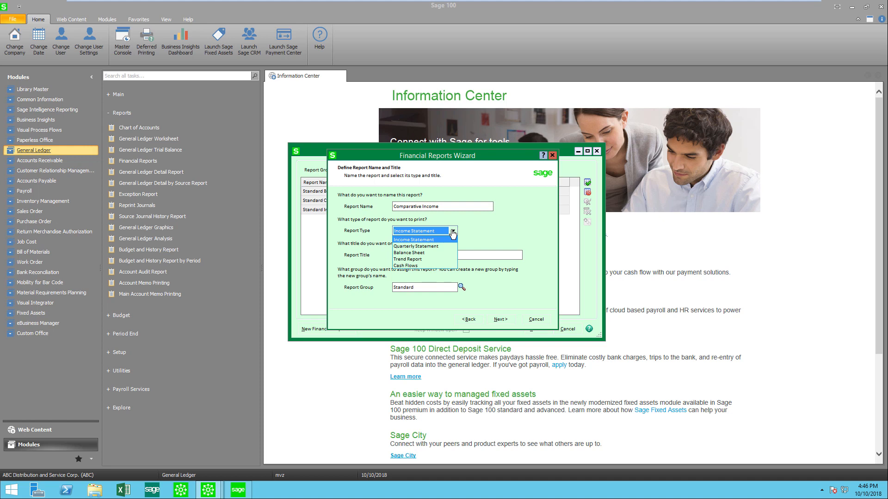
mouse_move(437, 240)
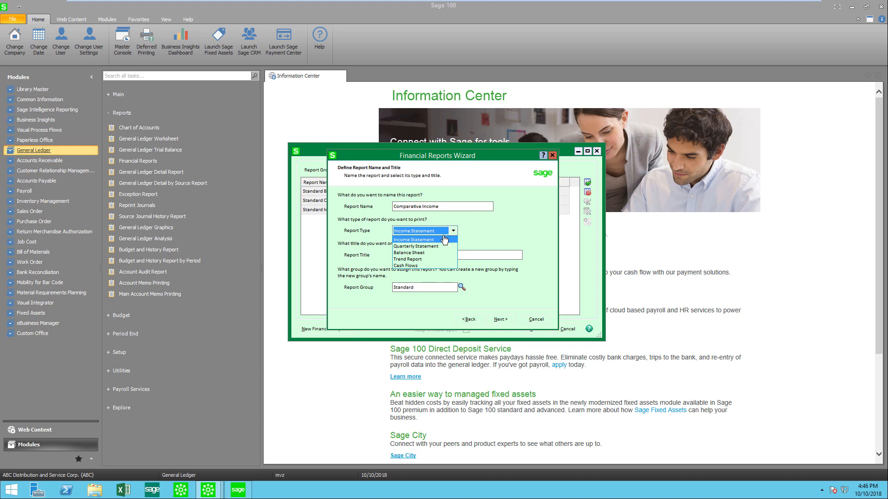
click(415, 240)
text(Comparative )
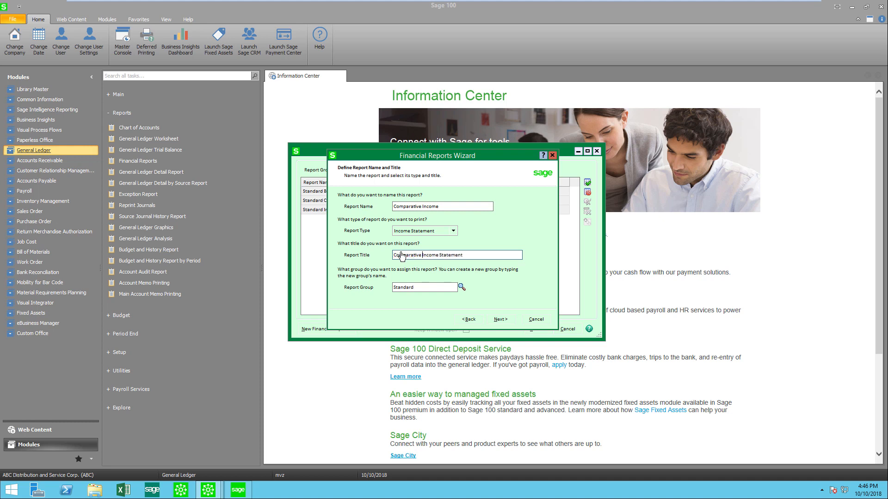
click(500, 319)
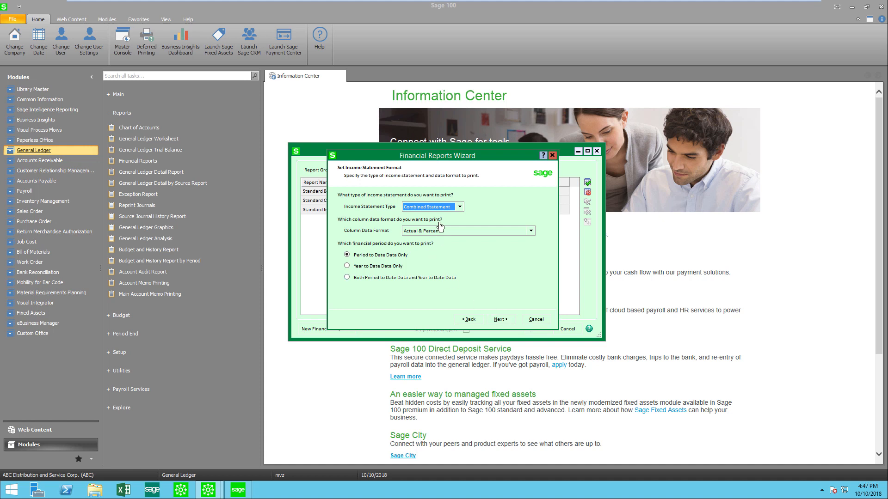
Choose 'Actual, Prior Year, Variance and Variance Percent' columns with both period-to-date and year-to-date data, then continue
click(458, 207)
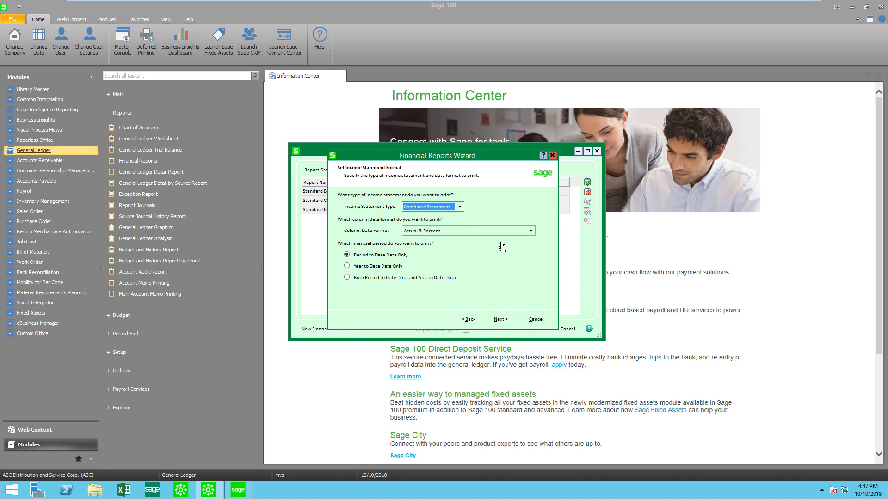
click(530, 232)
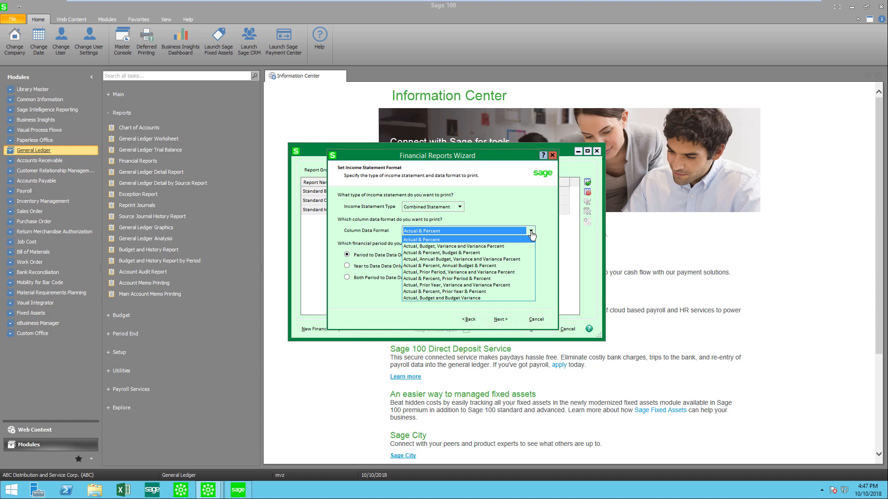
mouse_move(467, 285)
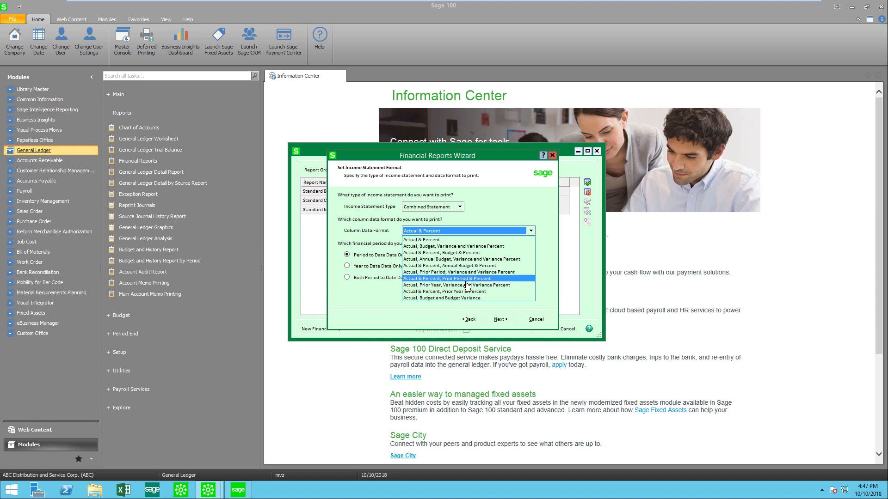
mouse_move(466, 285)
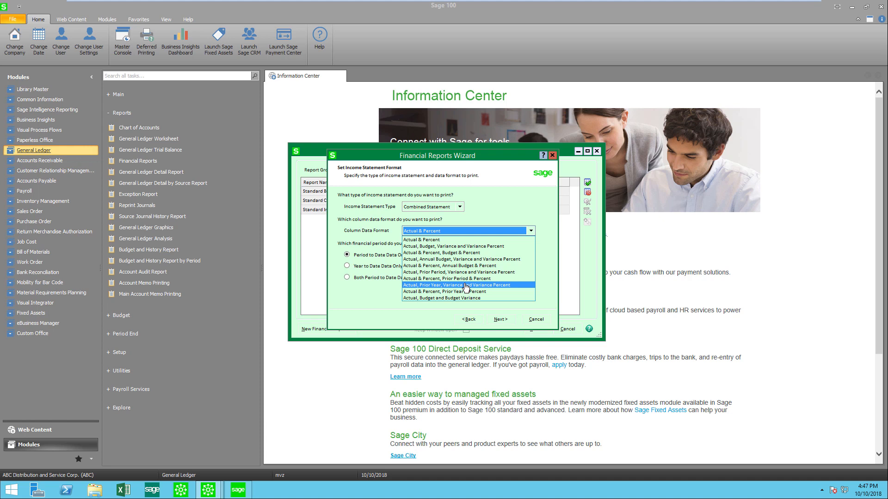
mouse_move(438, 246)
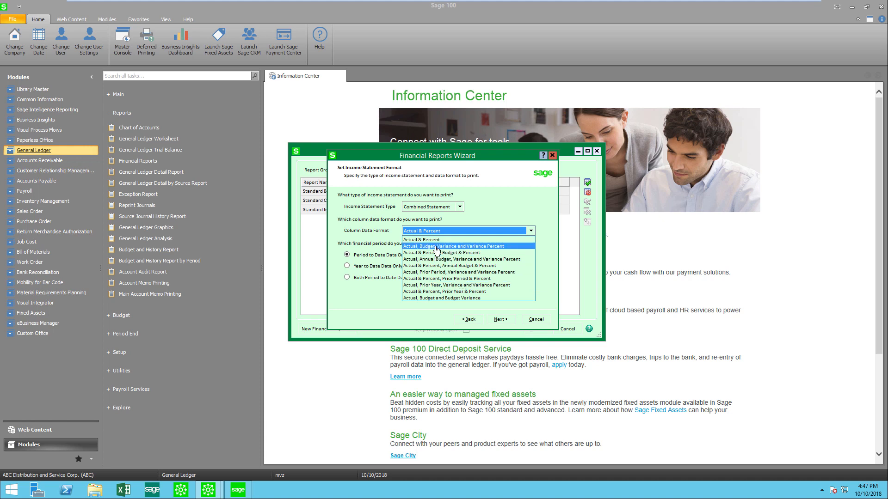
mouse_move(439, 253)
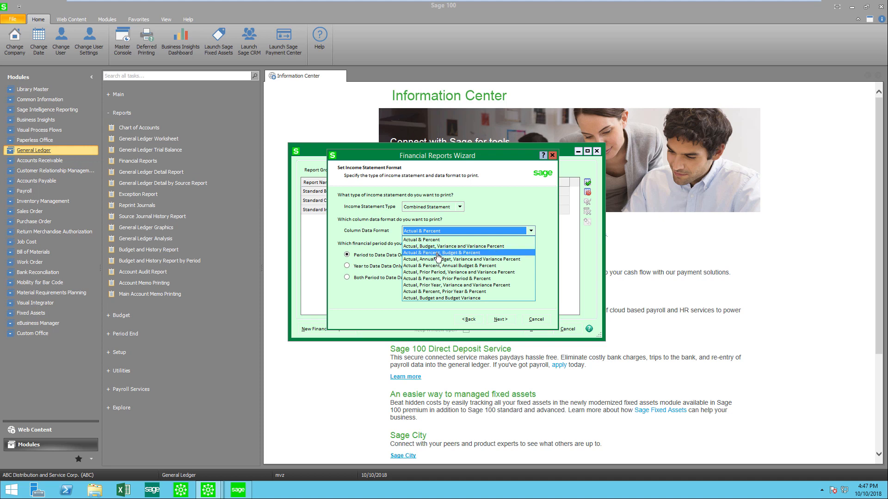
mouse_move(450, 255)
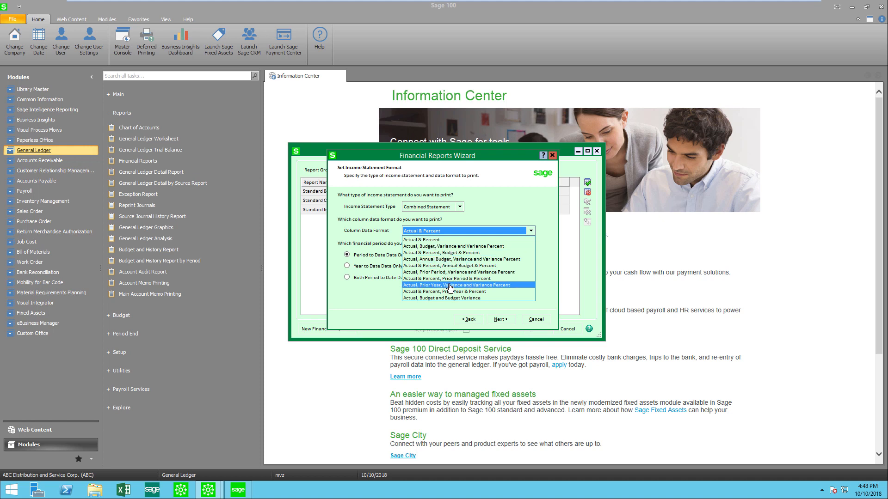
click(453, 285)
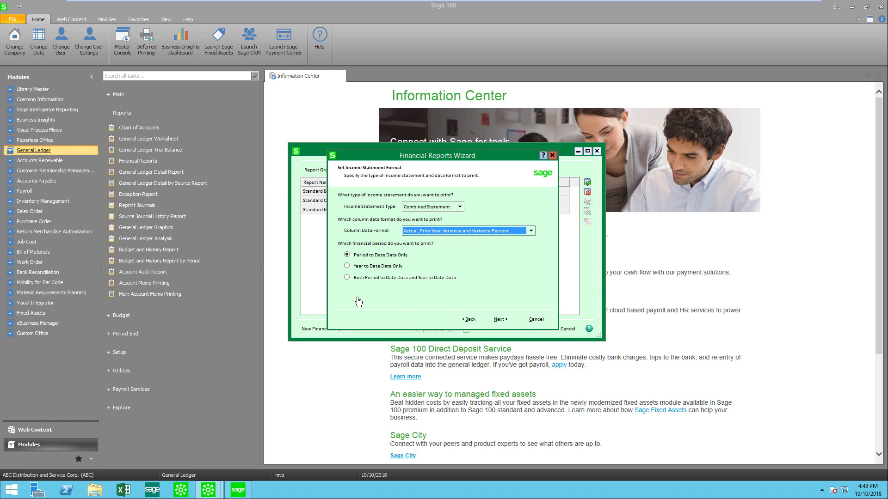
click(347, 277)
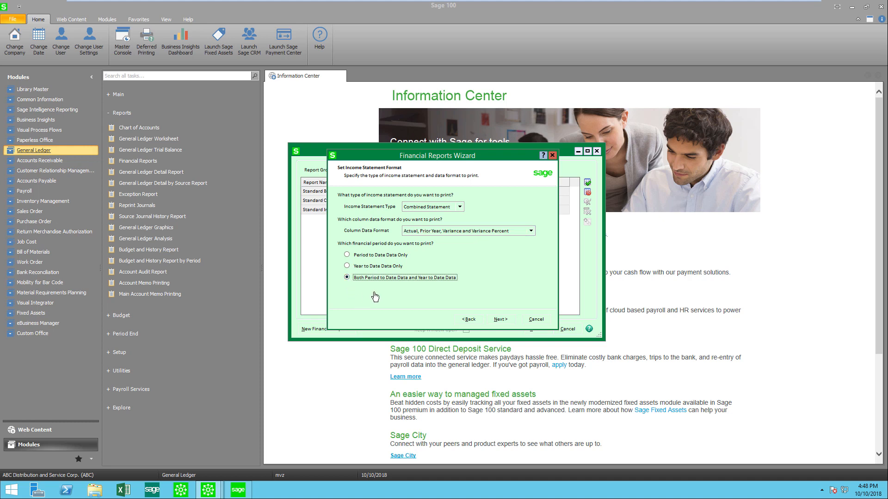
mouse_move(502, 321)
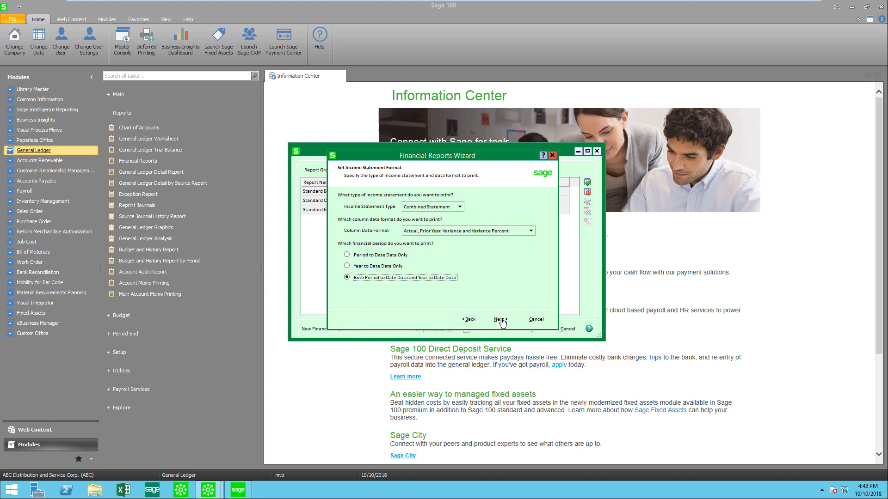
click(499, 319)
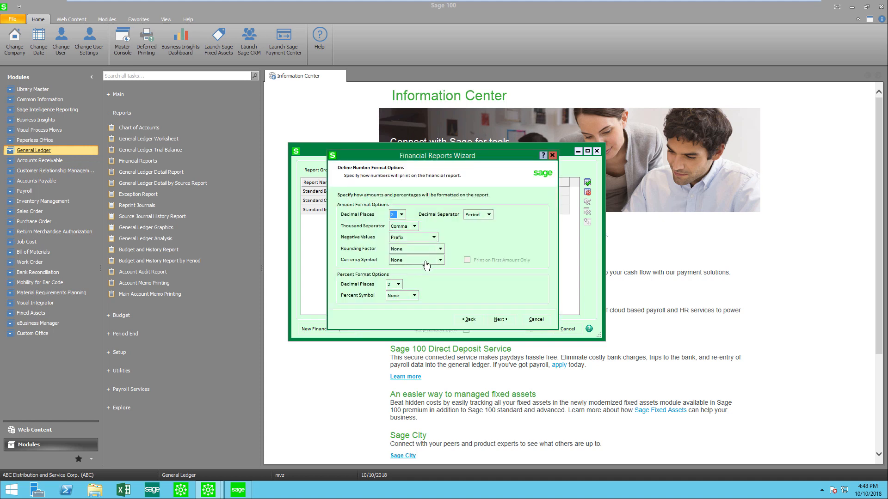
Print amounts with a dollar symbol and percentages with a percent sign, then continue
click(438, 260)
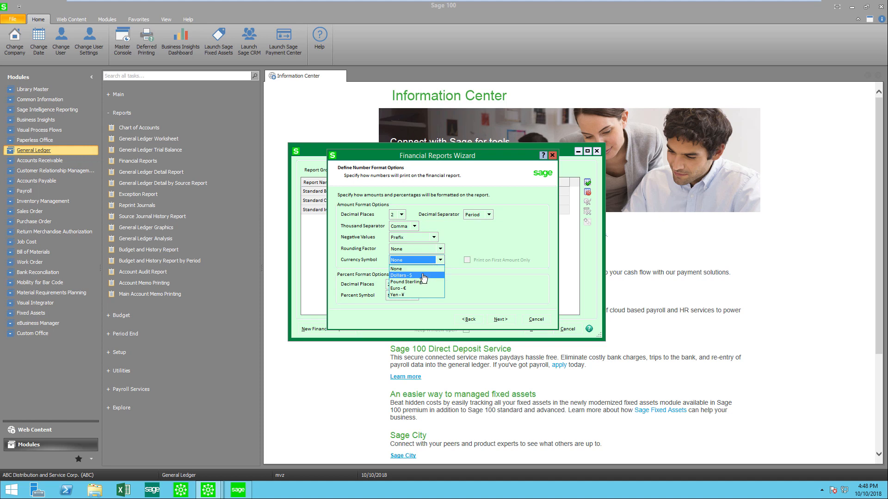
click(401, 275)
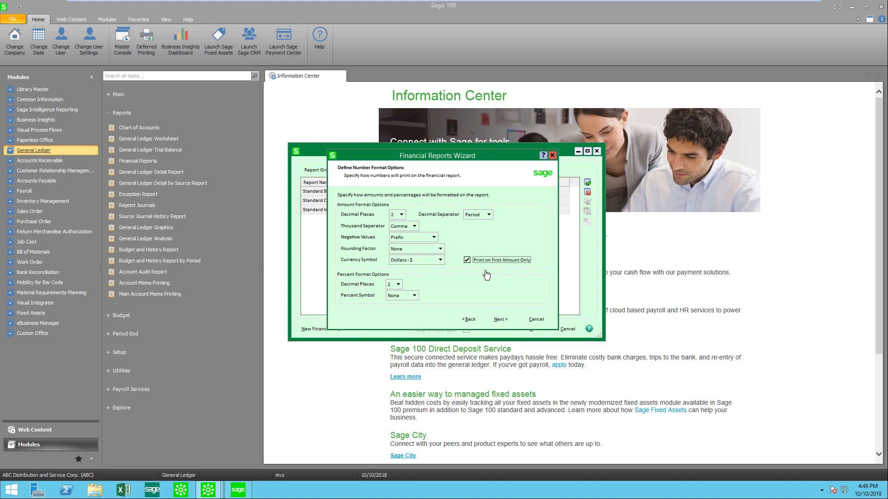
mouse_move(422, 314)
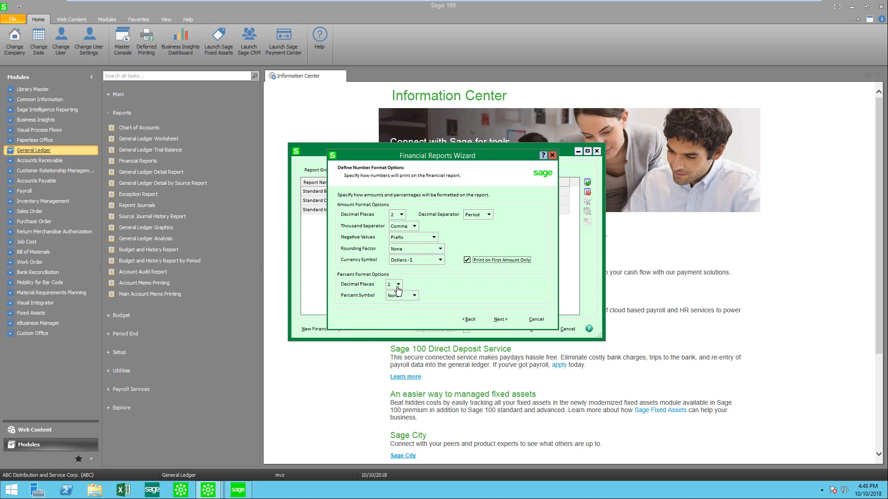
click(412, 295)
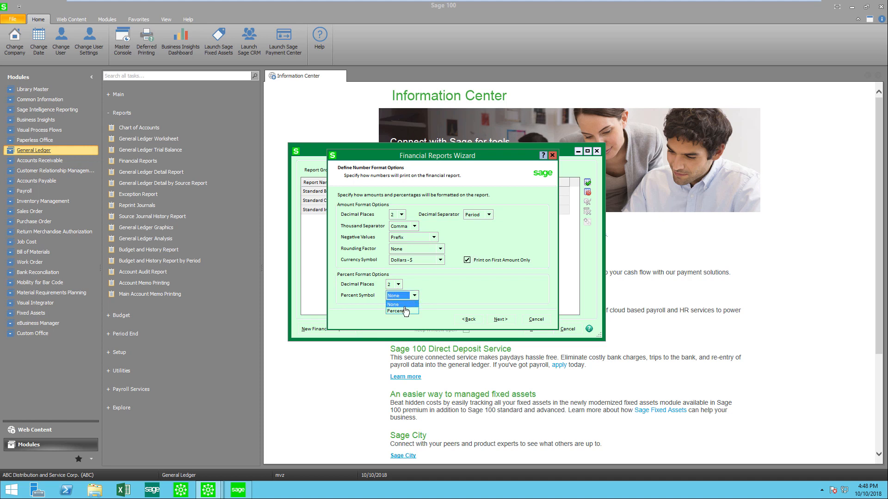
click(396, 310)
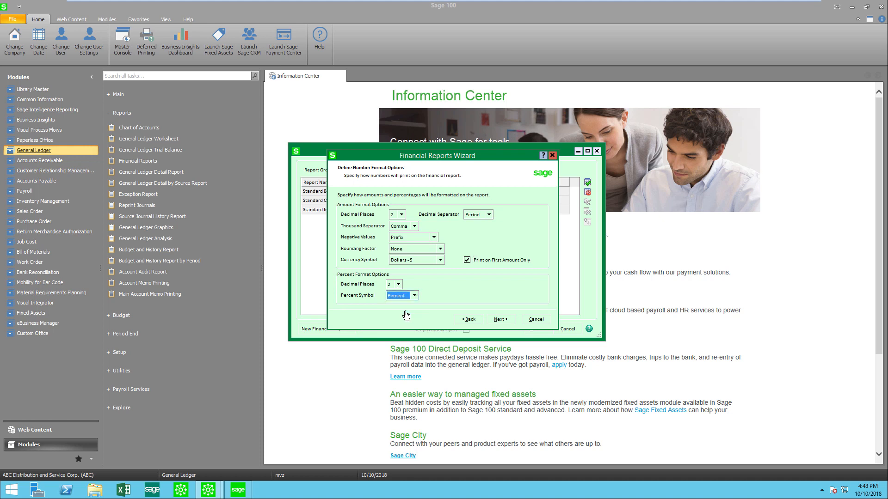
mouse_move(404, 217)
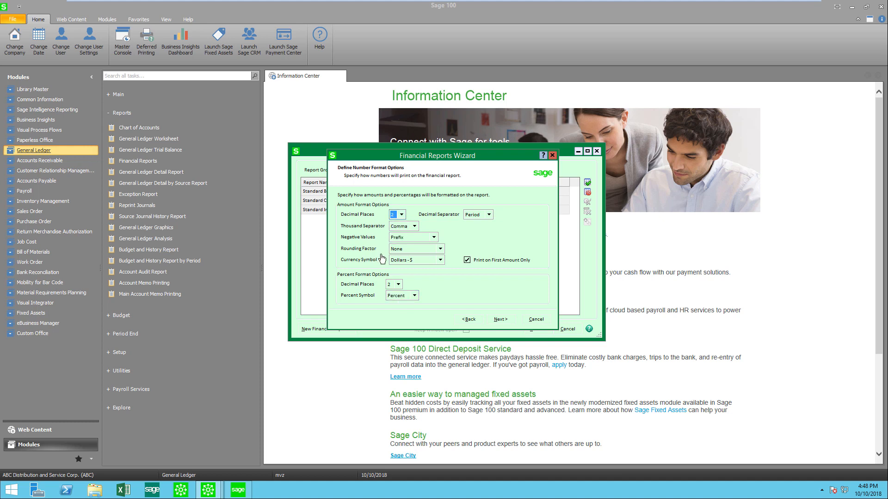
mouse_move(492, 207)
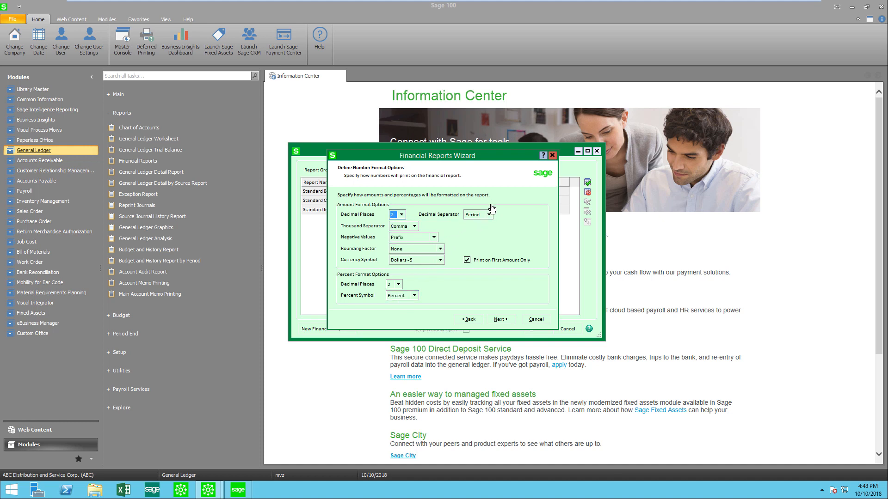
mouse_move(452, 229)
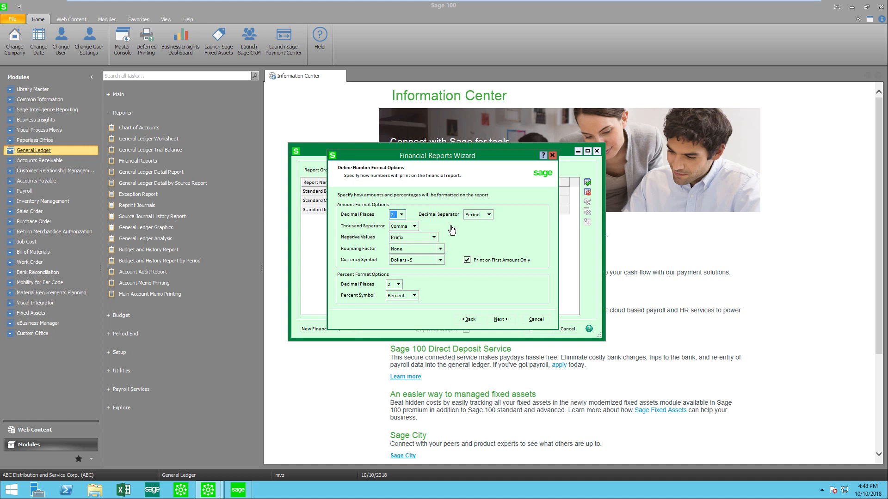
mouse_move(448, 289)
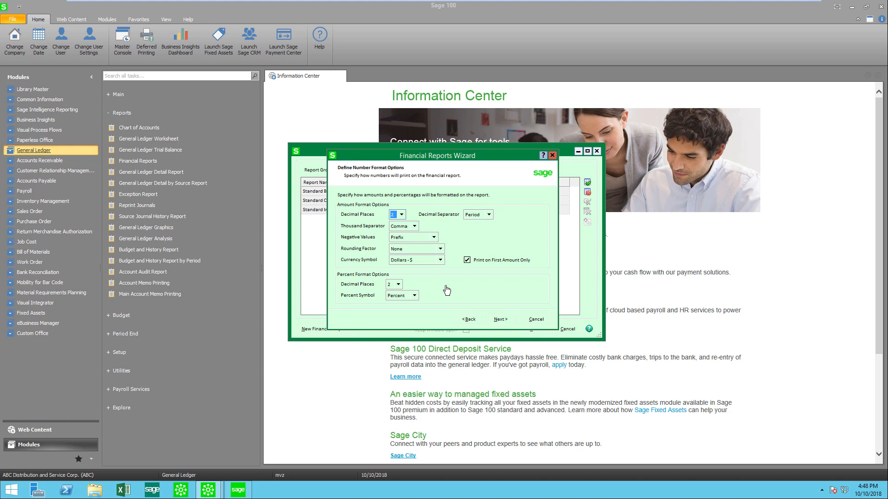
click(499, 319)
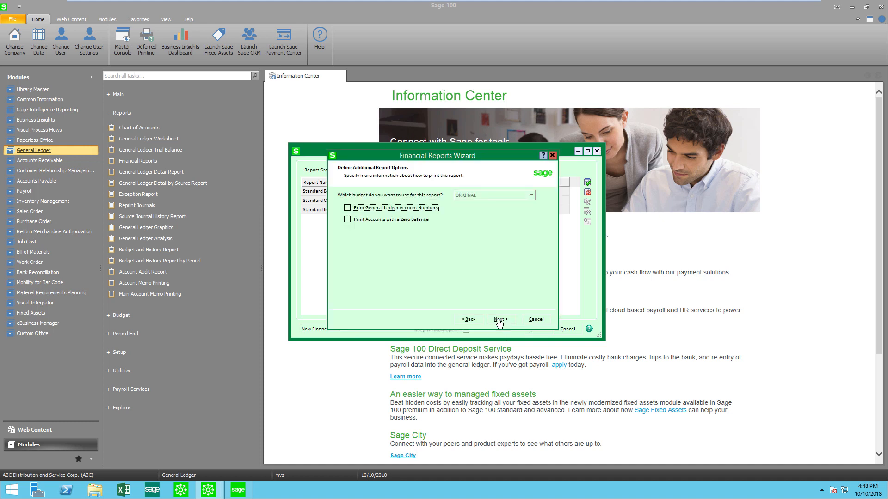
mouse_move(427, 269)
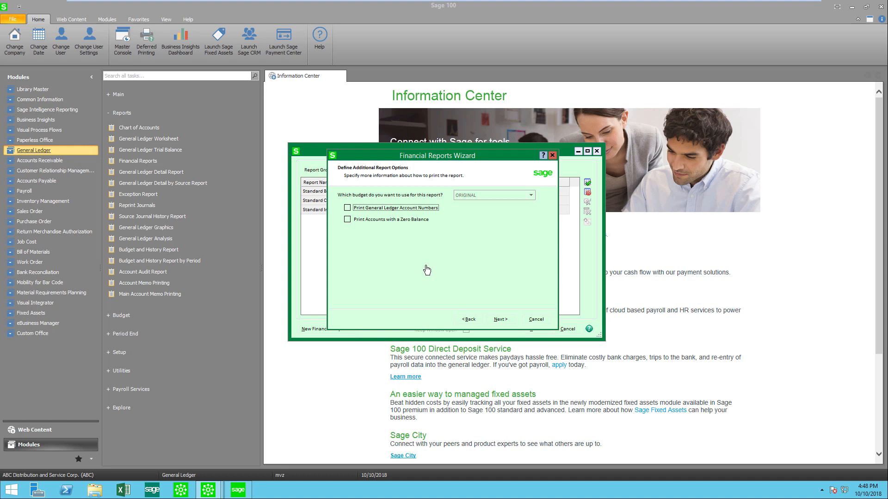
mouse_move(377, 221)
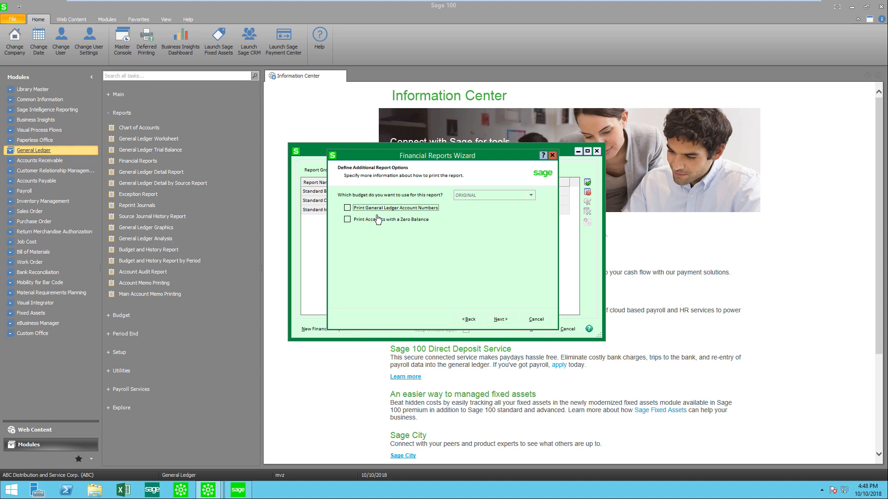
mouse_move(392, 217)
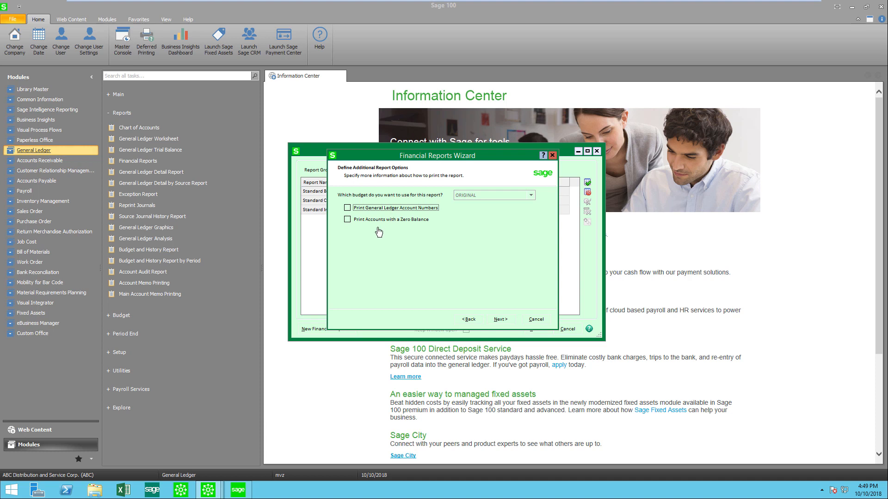
mouse_move(357, 238)
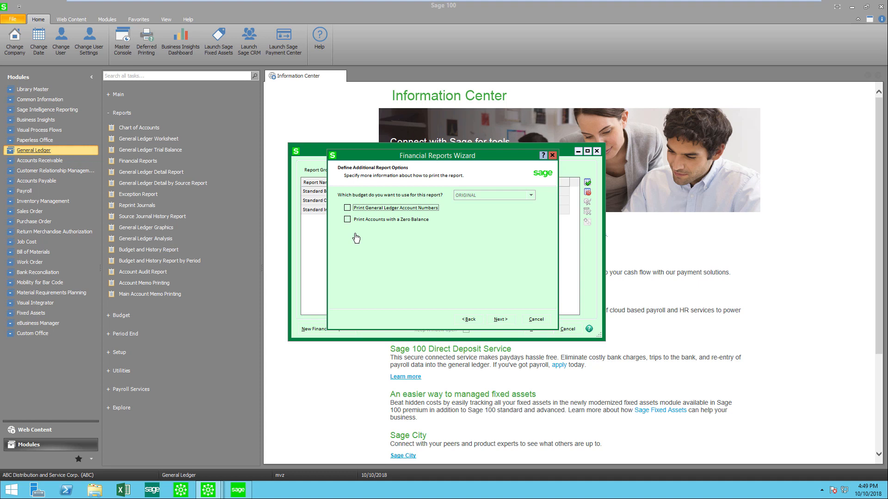
mouse_move(400, 238)
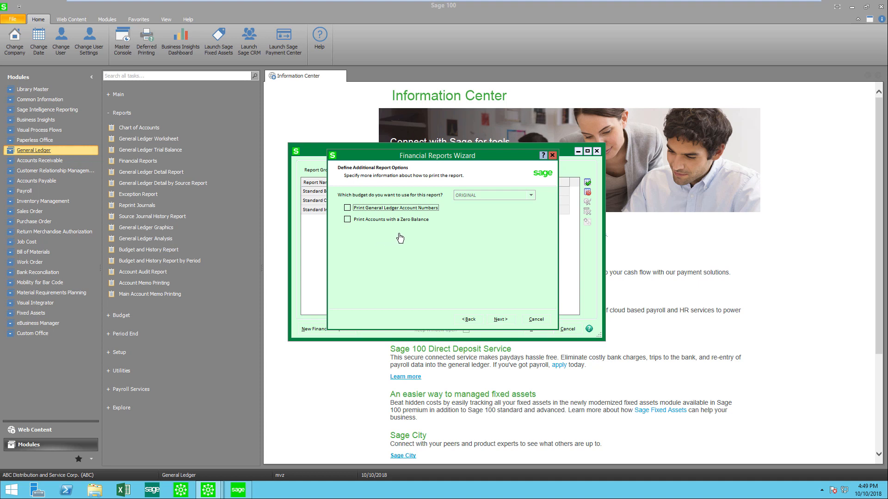
mouse_move(476, 193)
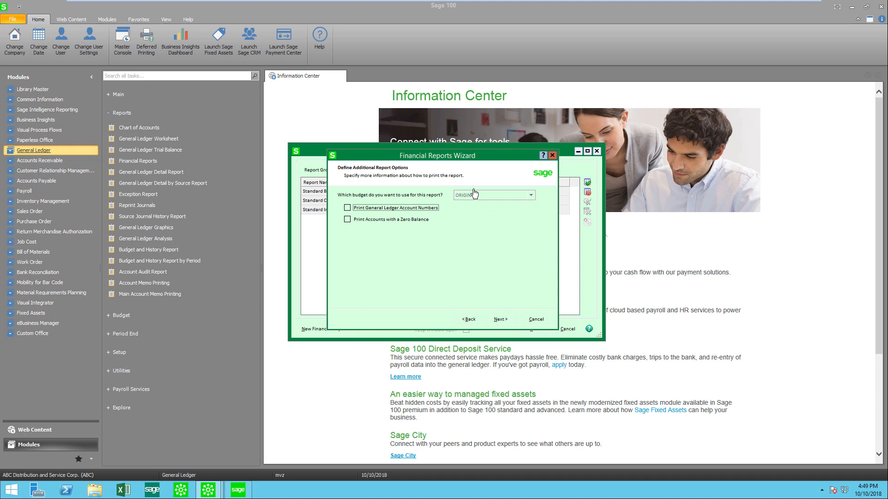
mouse_move(472, 215)
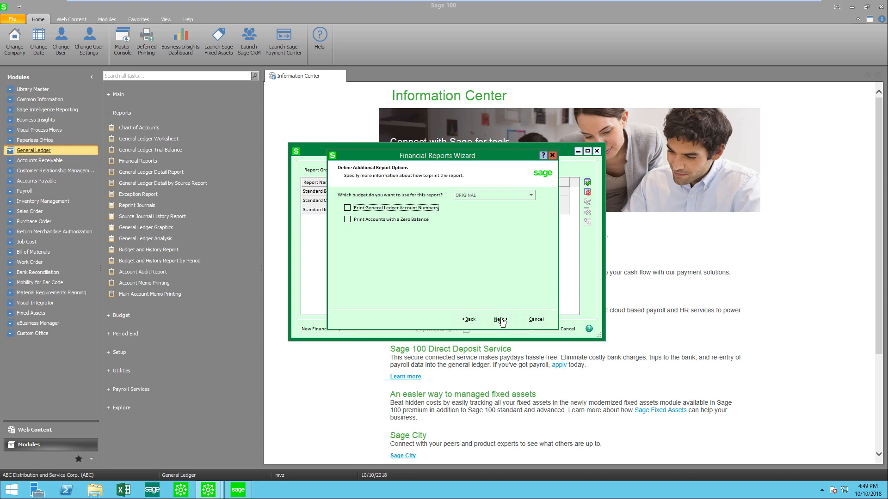
Keep budget ORIGINAL and both print options unchecked, advancing to the footnote step
click(499, 319)
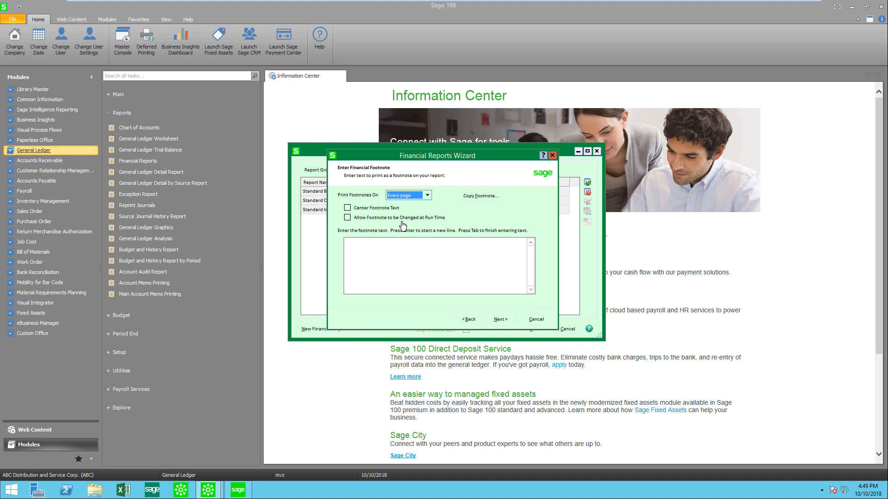
Leave the financial footnote blank and advance to account range selection
click(500, 319)
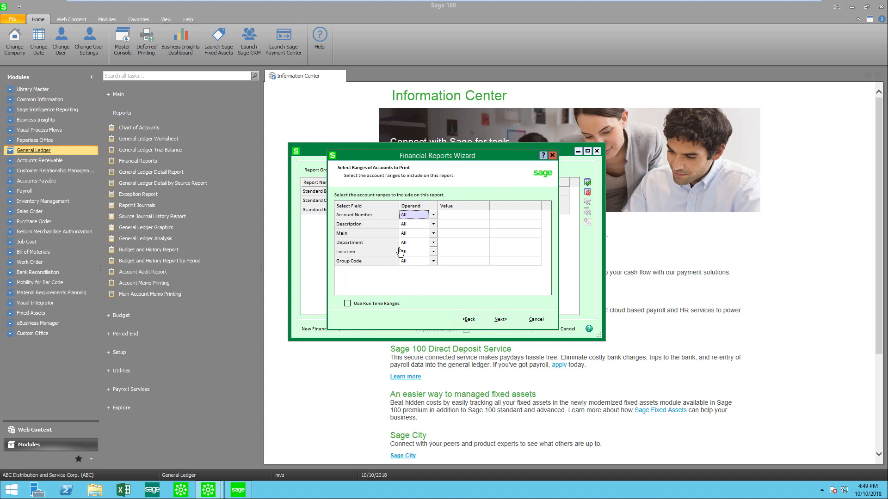
mouse_move(383, 246)
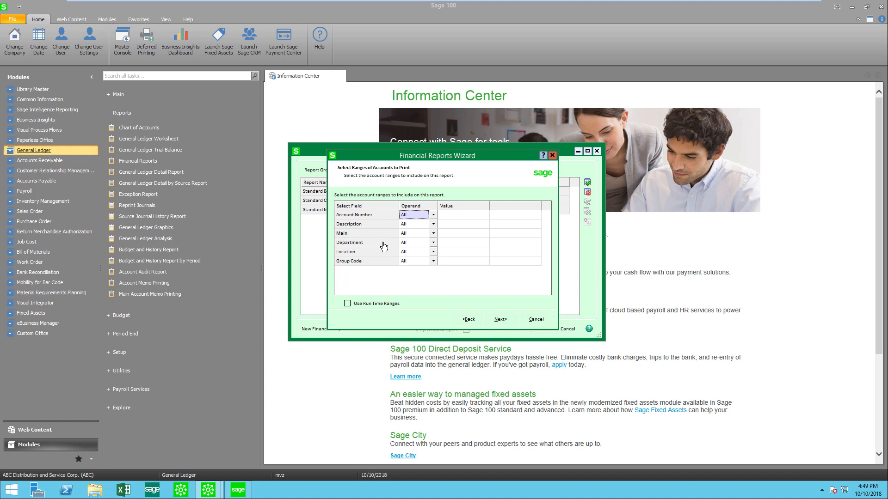
mouse_move(370, 266)
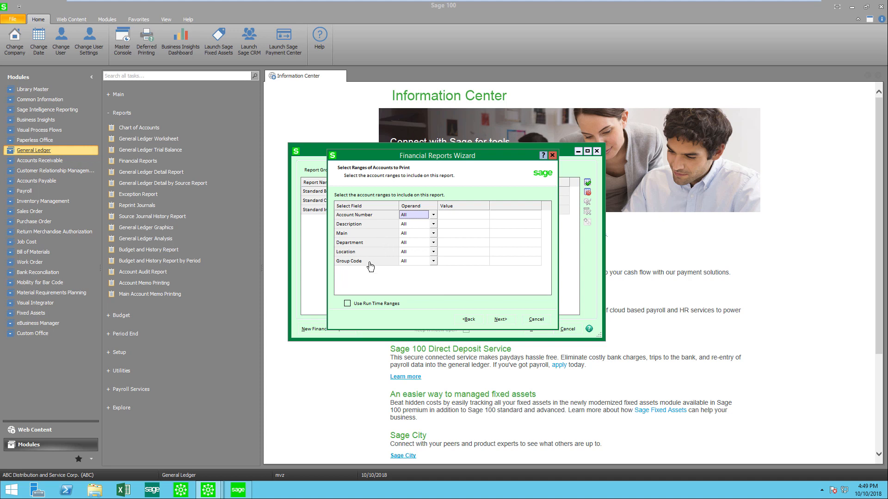
mouse_move(374, 258)
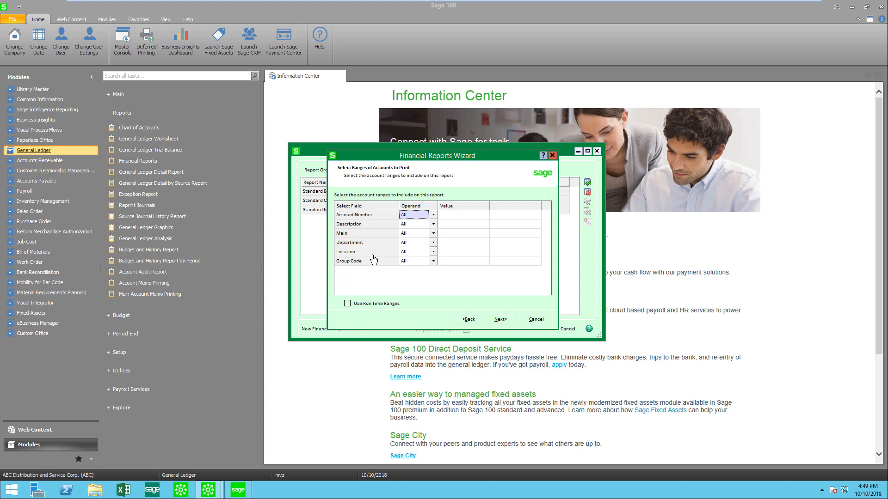
mouse_move(500, 319)
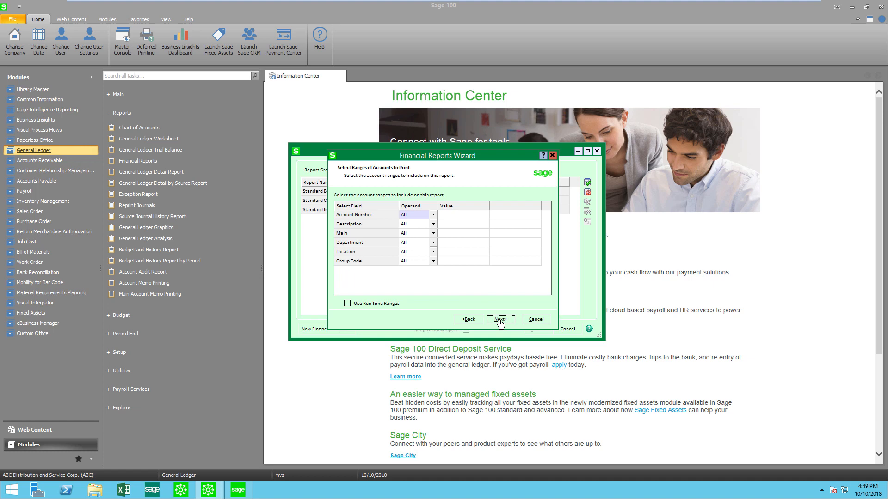
Keep all account ranges at All, request printing after Finish, and finish the wizard
click(500, 319)
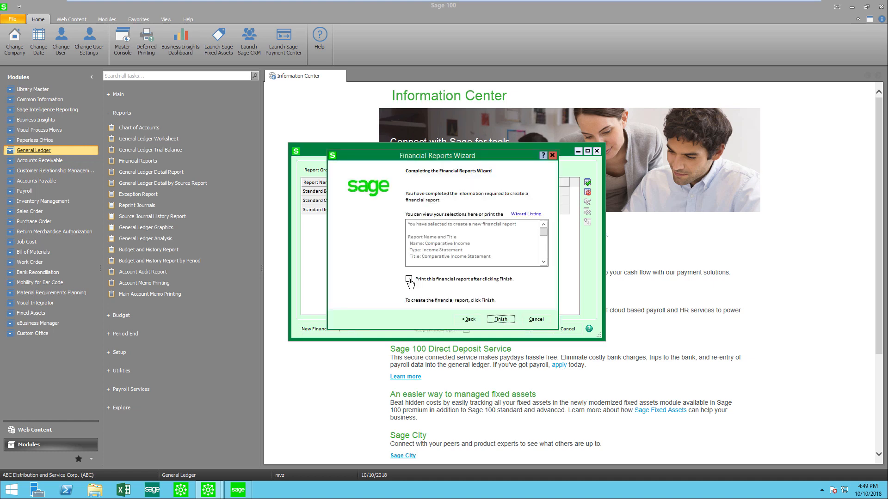
click(409, 280)
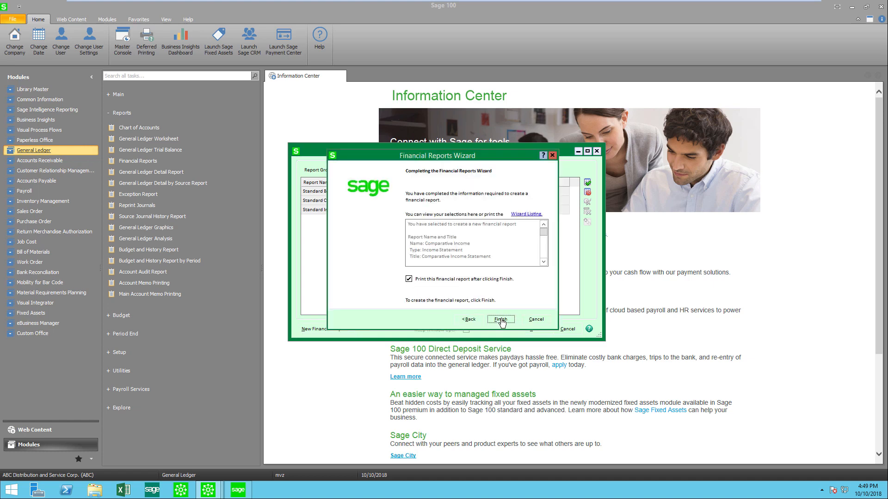
click(500, 319)
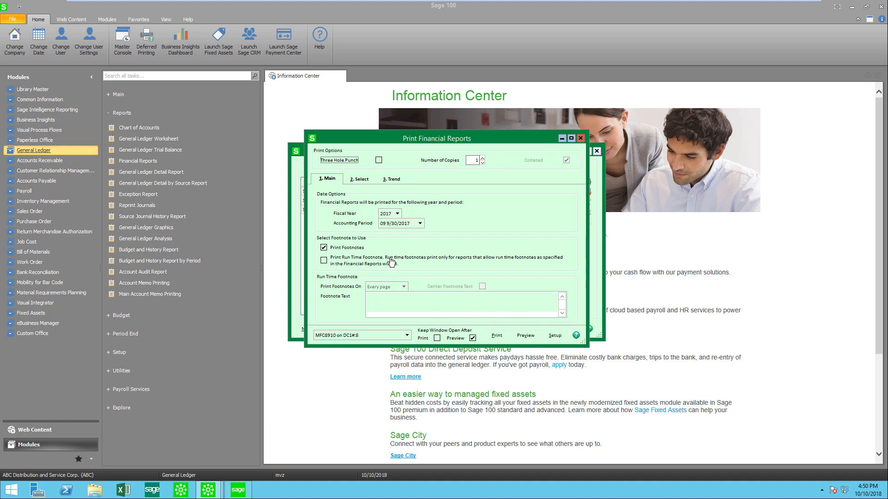
Preview the Comparative Income report for fiscal year 2020, period 05 ending 5/31/2020
click(398, 213)
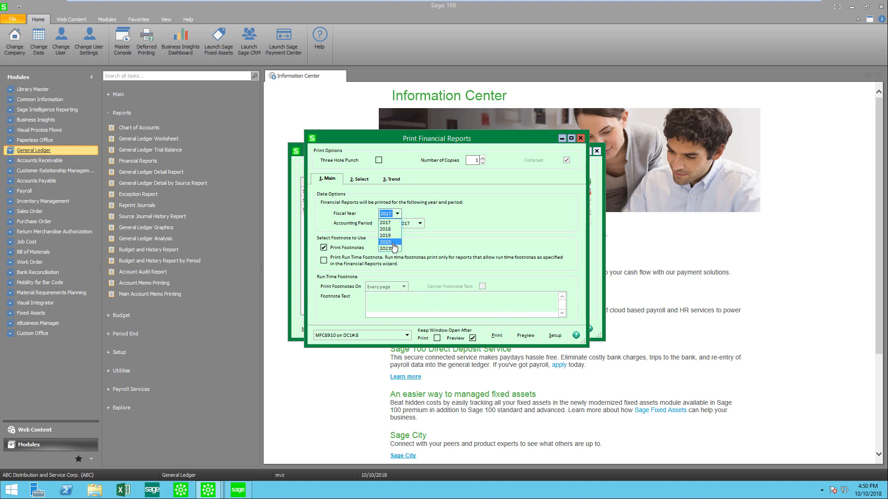
click(385, 243)
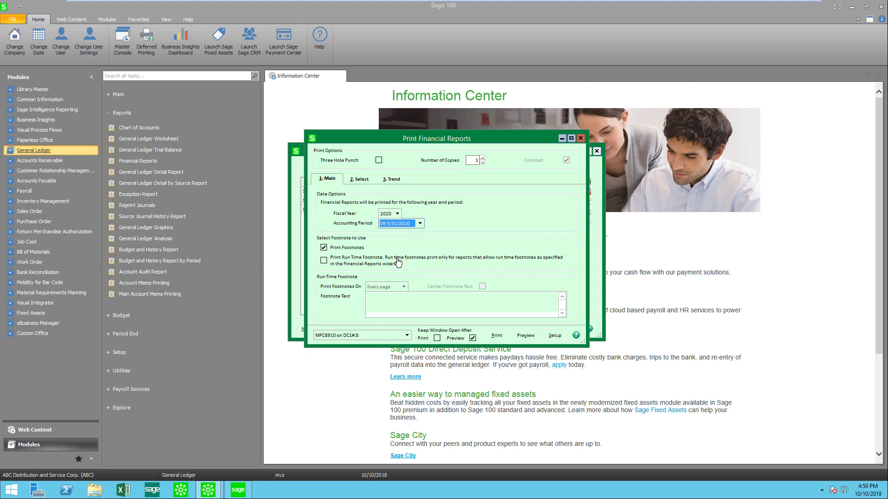
click(524, 336)
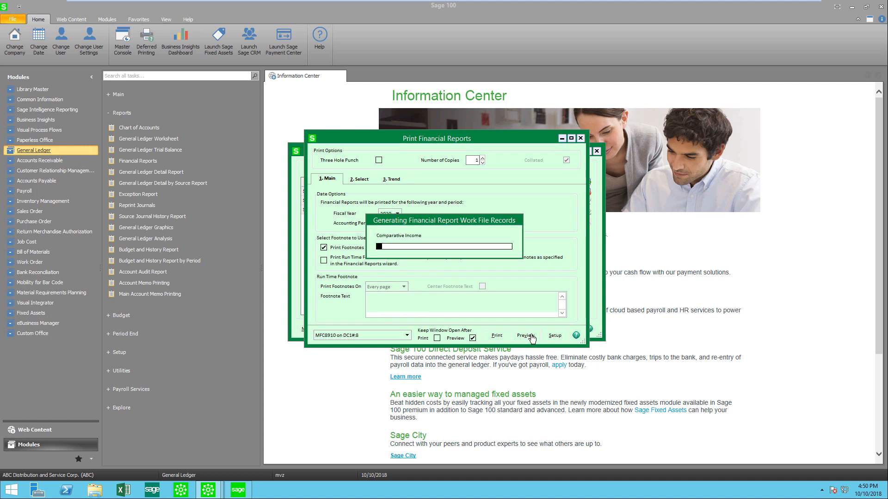
click(526, 336)
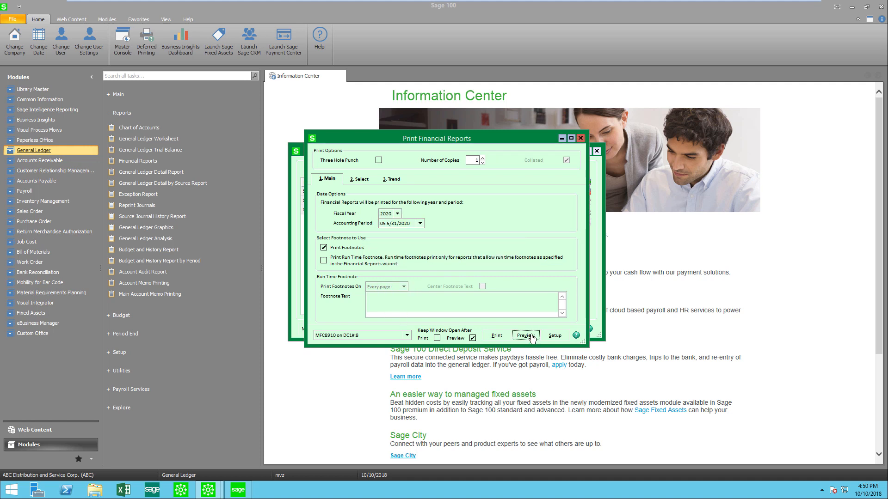
click(524, 336)
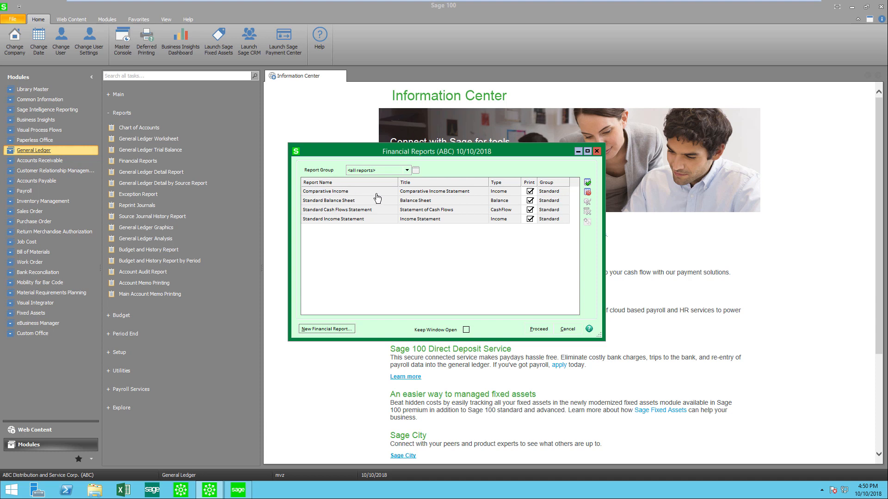
mouse_move(357, 194)
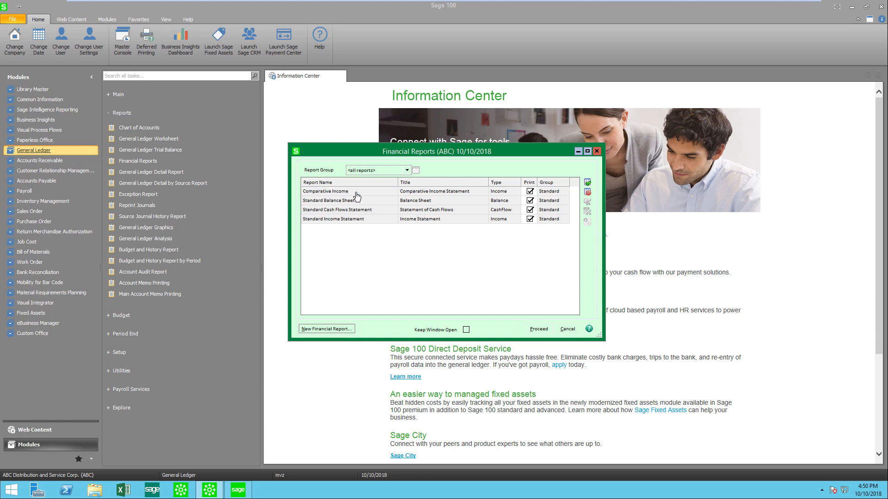
mouse_move(599, 201)
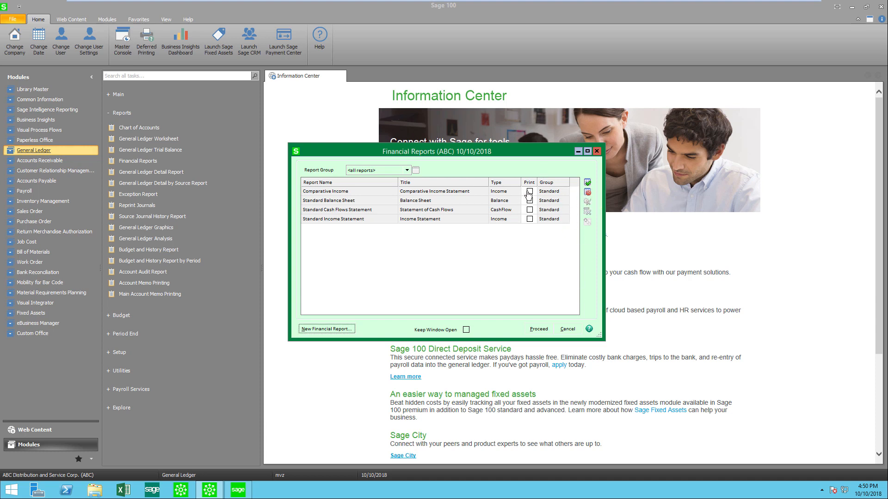
Mark Comparative Income for printing in the Financial Reports list
click(529, 191)
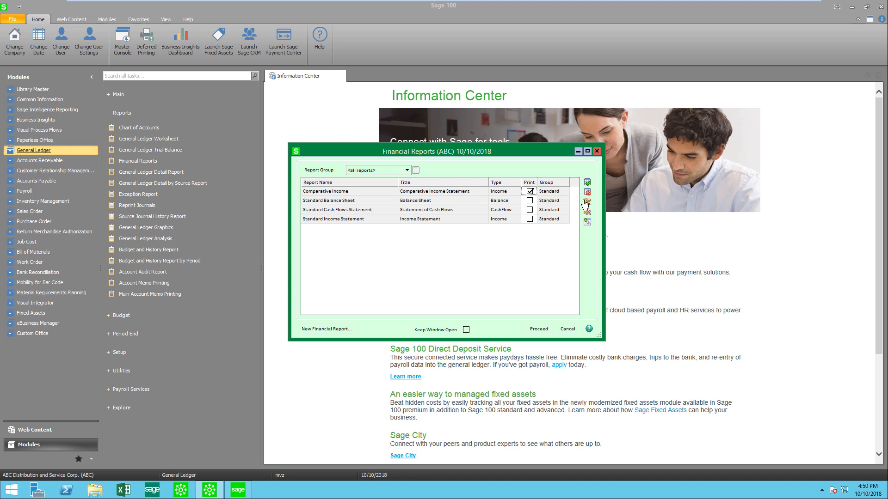
mouse_move(587, 202)
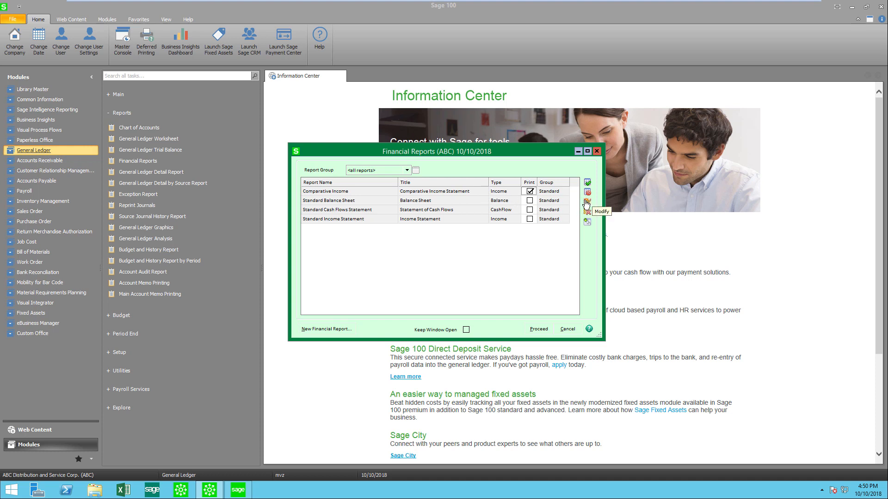
Modify Comparative Income, step through name, format, number and option pages unchanged, and finish to save
click(586, 202)
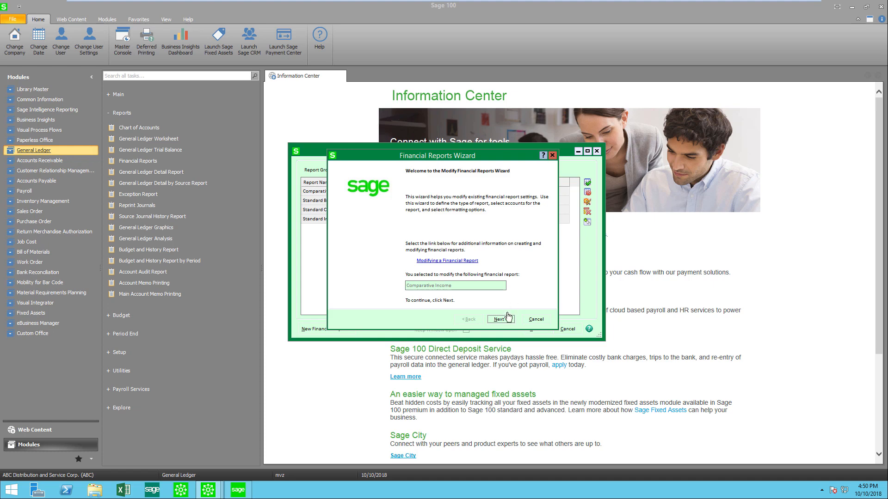
click(500, 319)
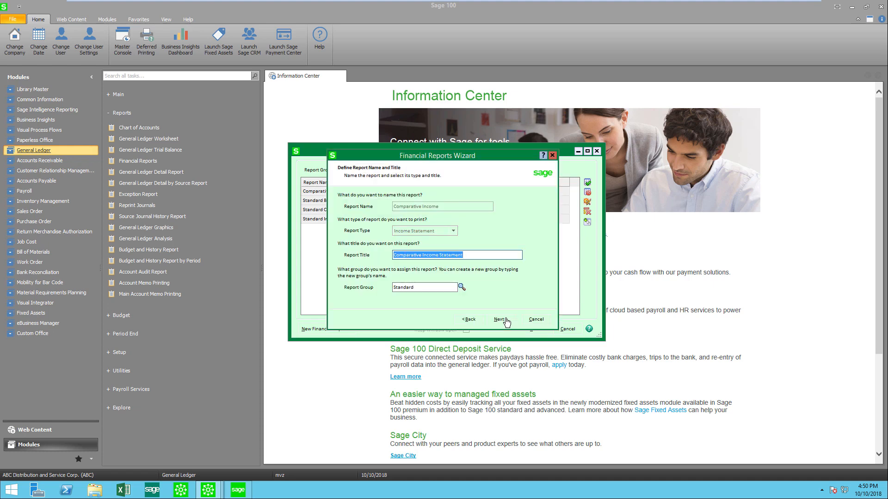
mouse_move(409, 242)
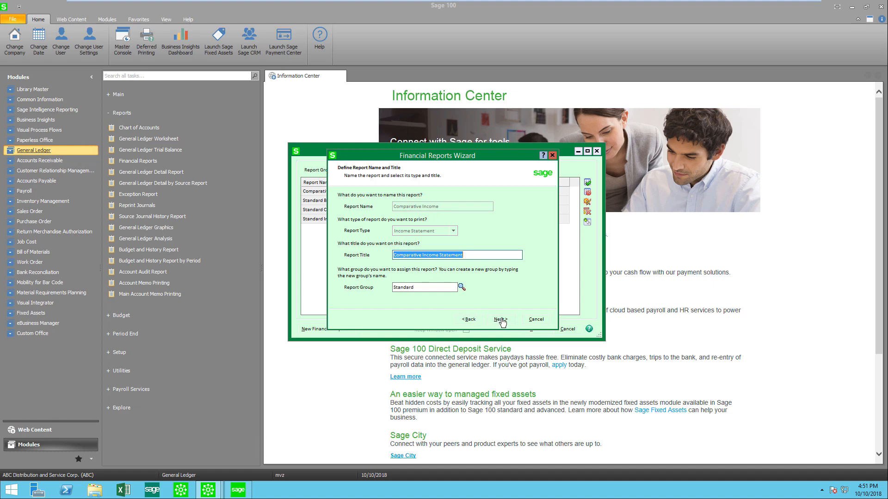
click(500, 319)
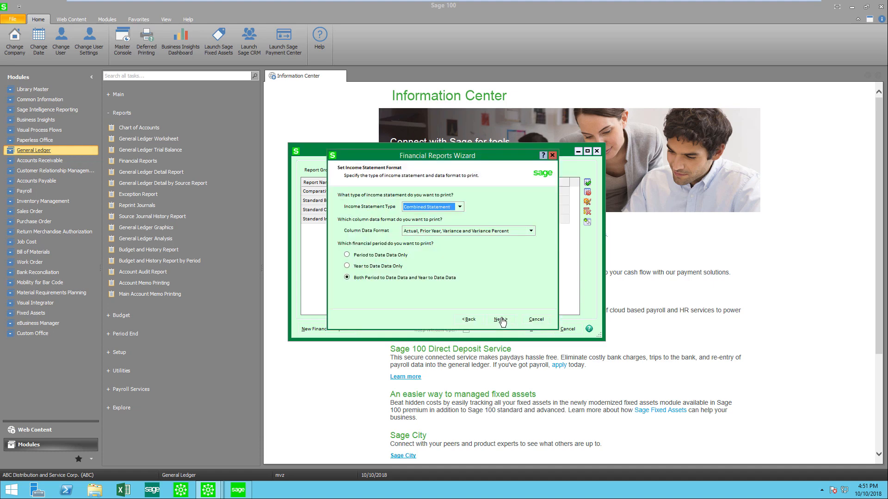
click(499, 319)
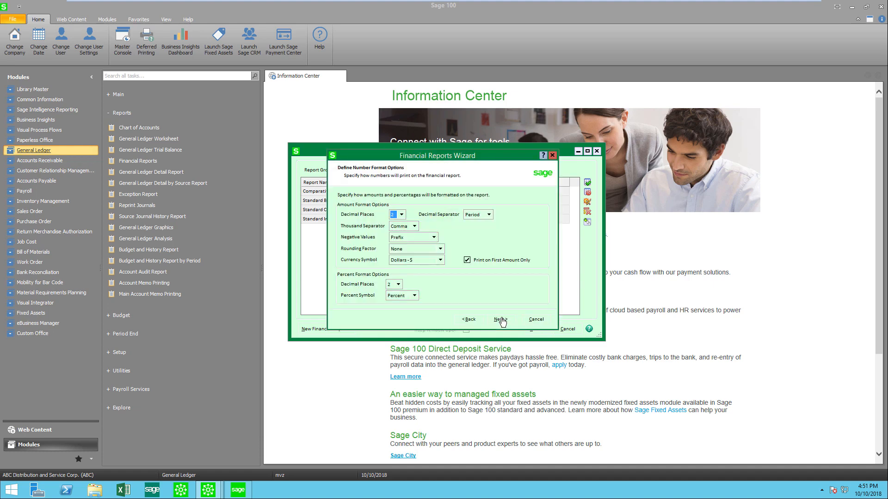
click(500, 319)
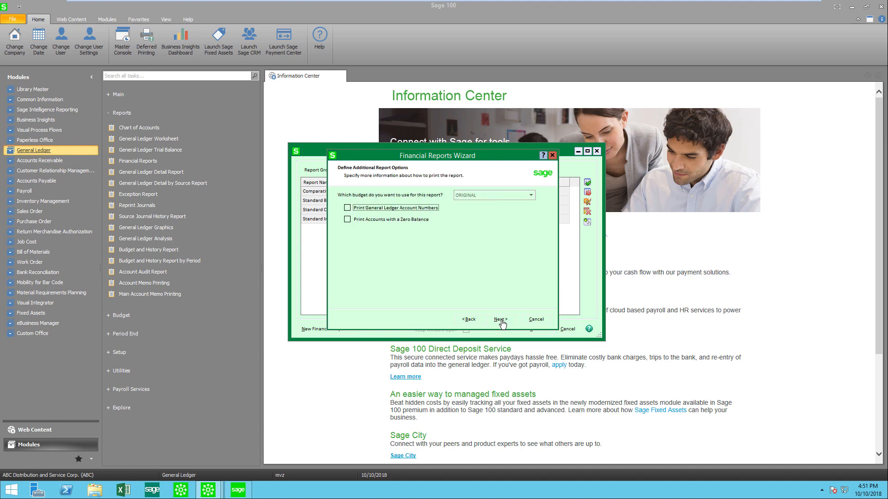
click(500, 320)
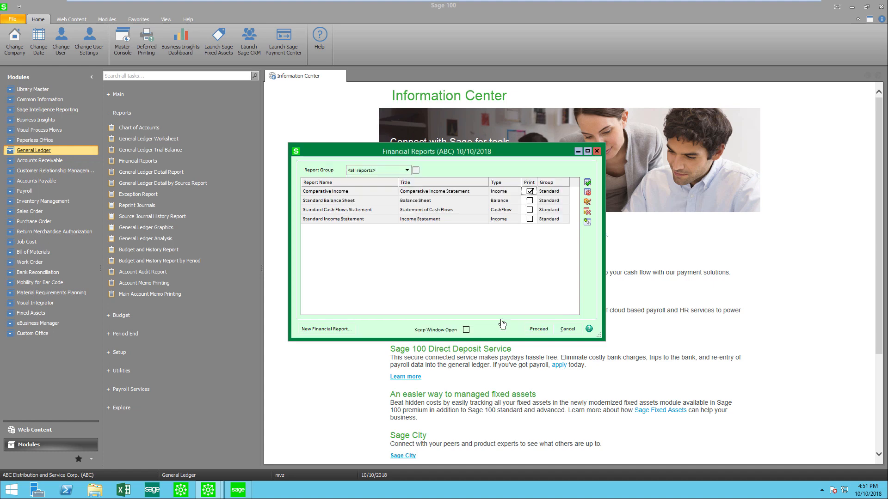
Untick Print for Comparative Income so no report is marked to print
click(529, 191)
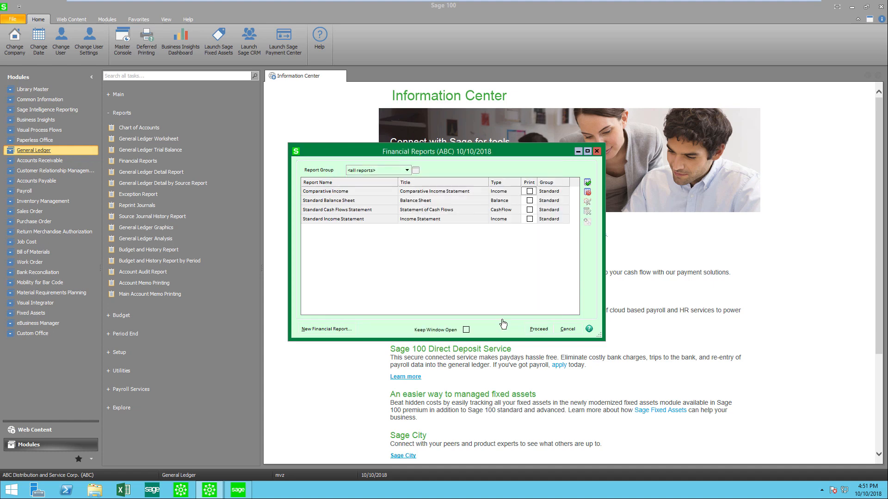
mouse_move(380, 206)
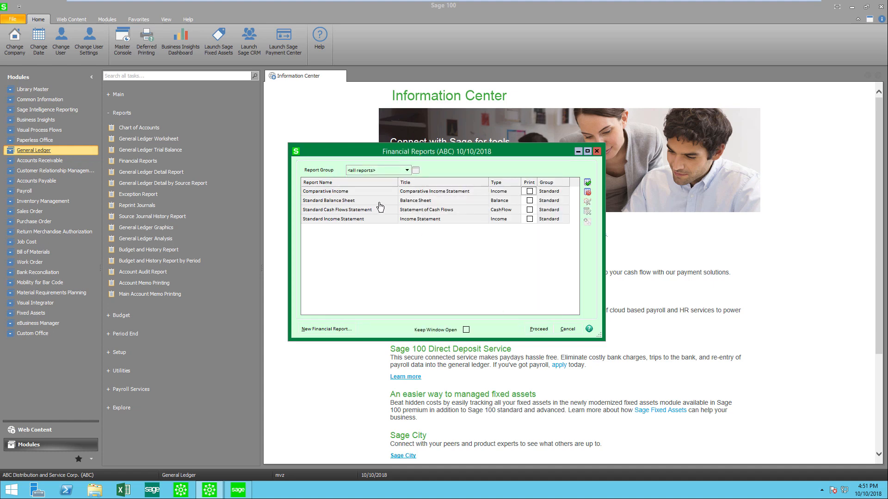
mouse_move(381, 277)
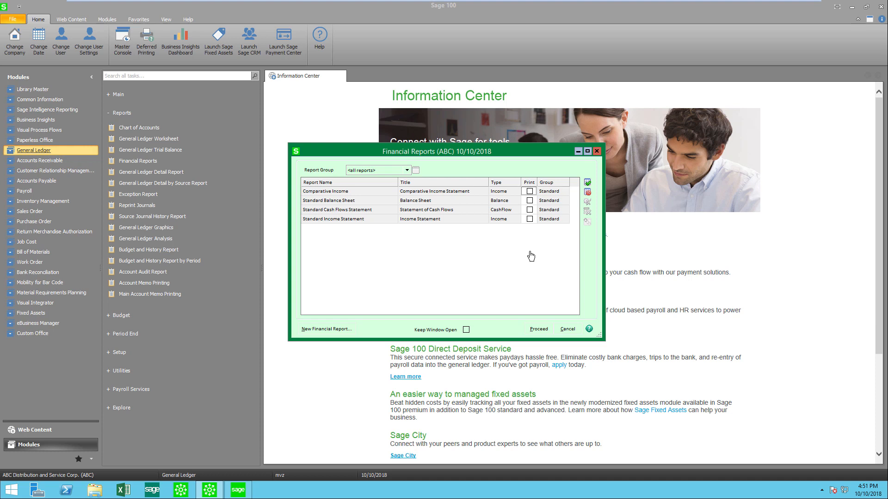
mouse_move(461, 403)
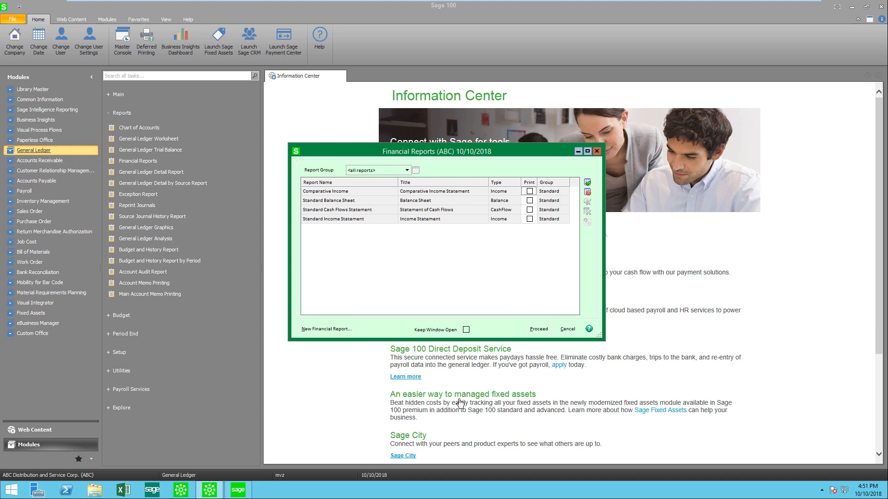
mouse_move(499, 392)
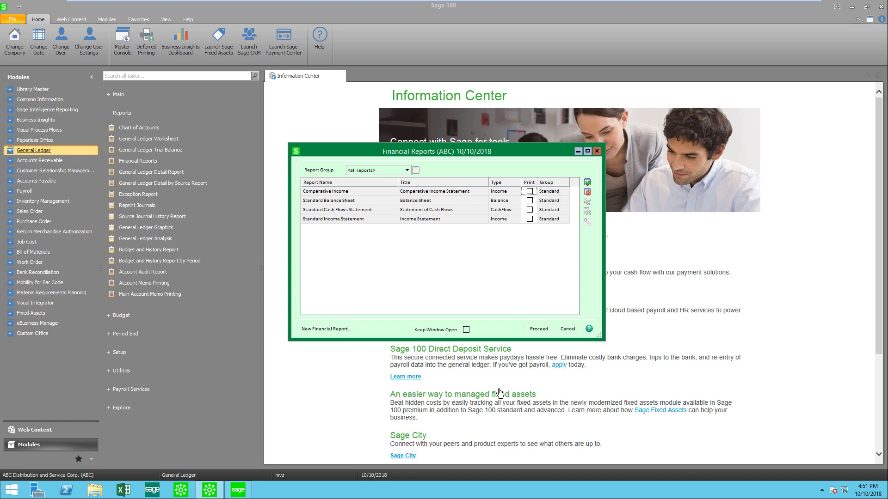